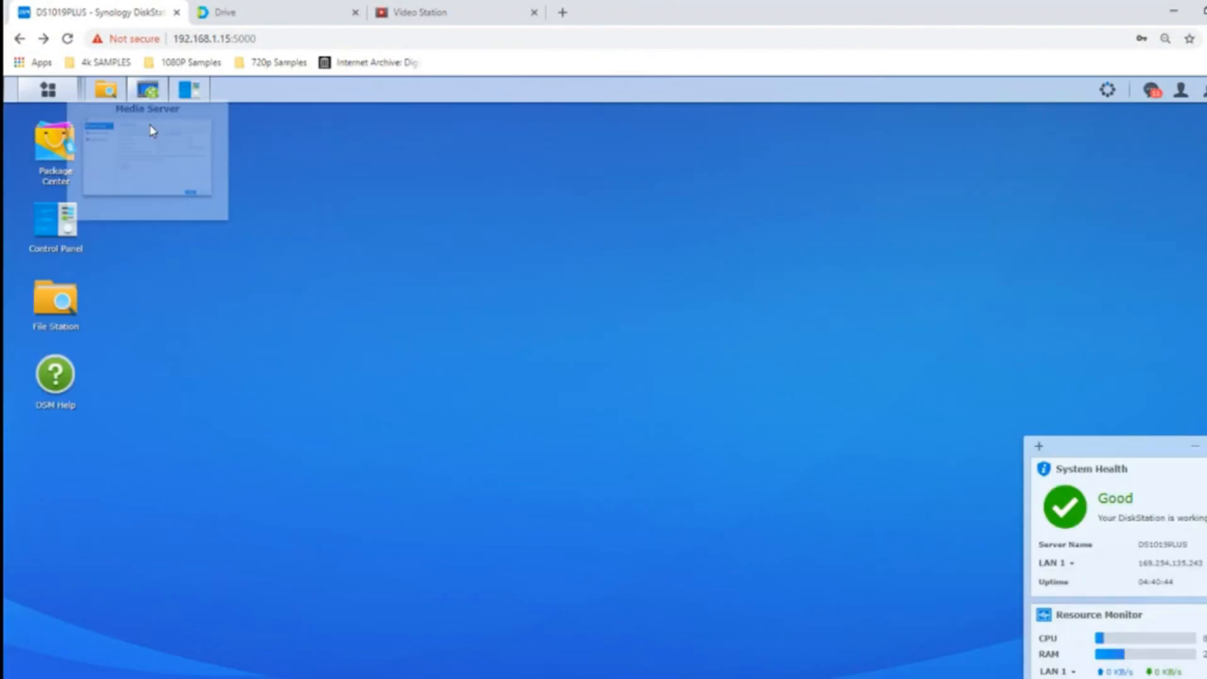
mouse_move(254, 104)
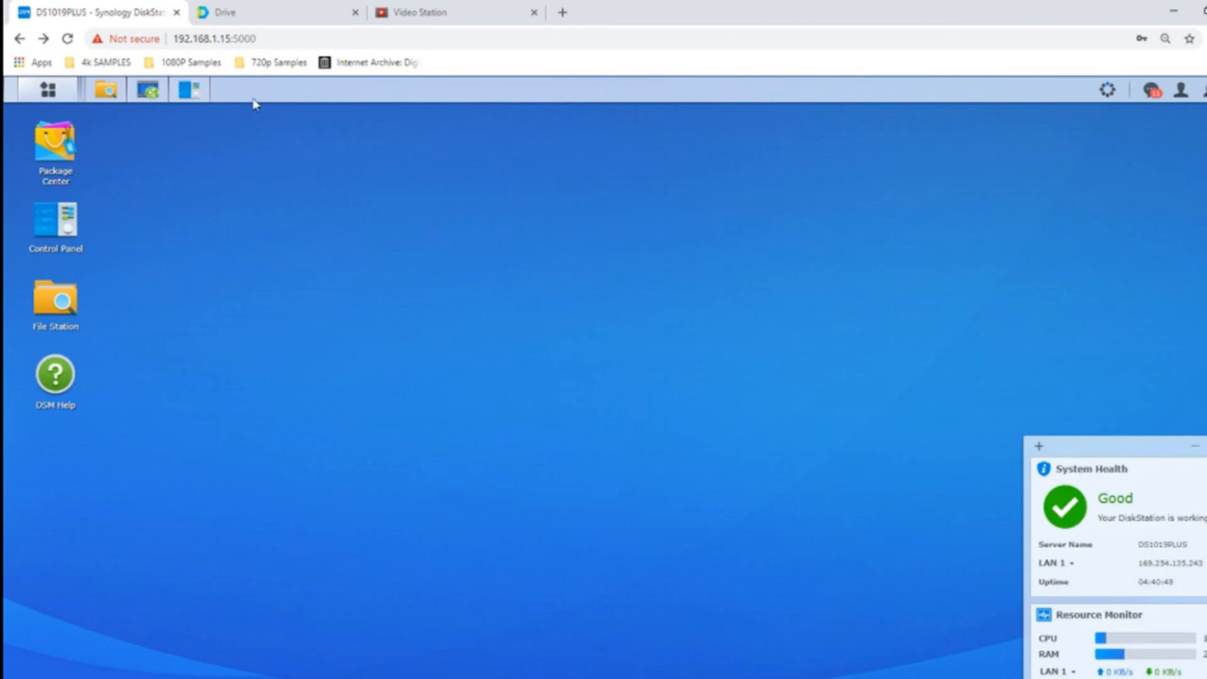
mouse_move(98, 550)
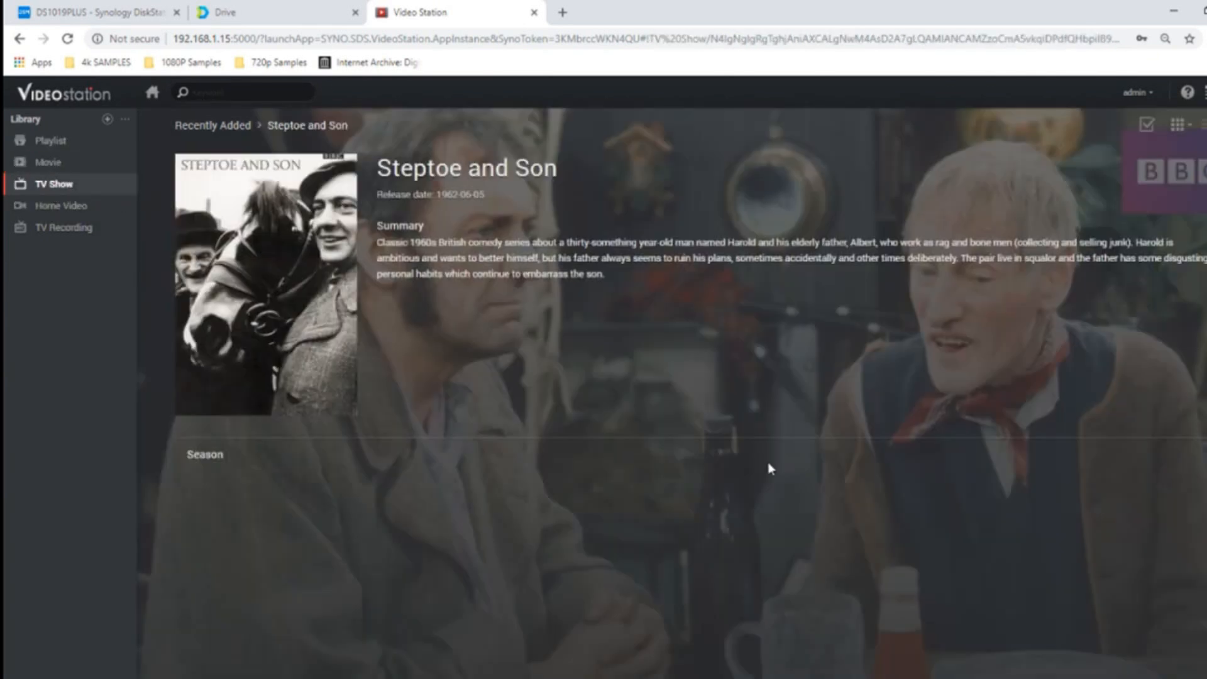
- Return to the DiskStation desktop and launch File Station at video > Special
left_click(85, 13)
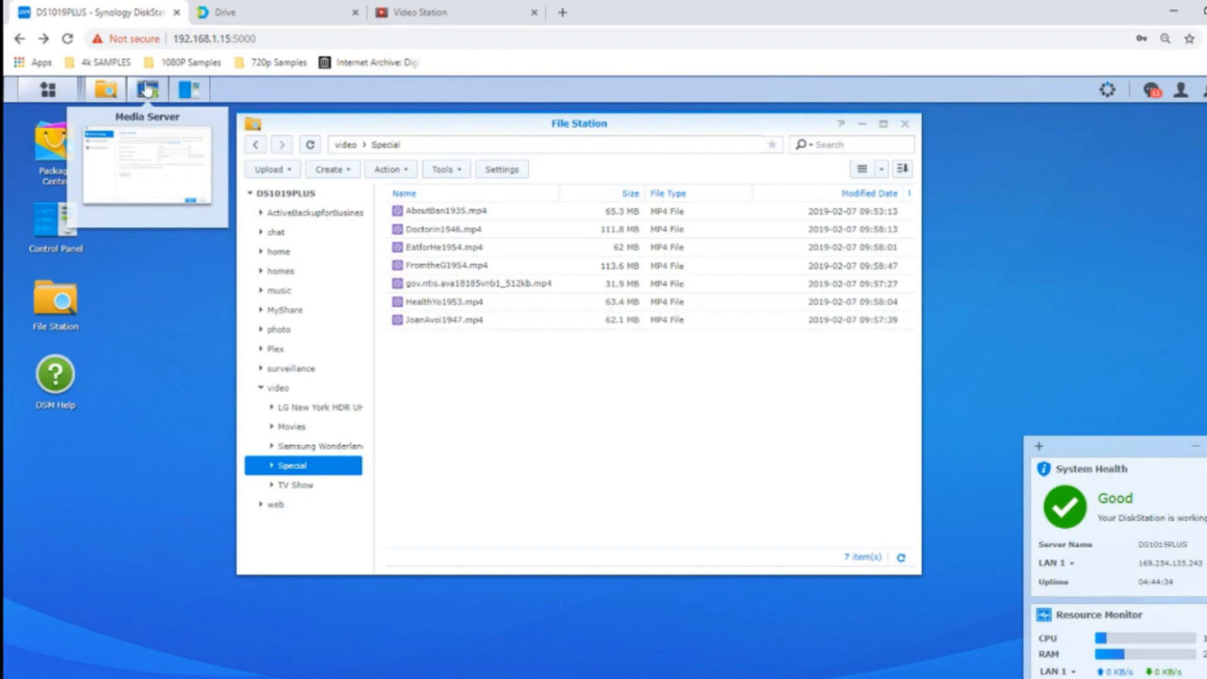
left_click(147, 90)
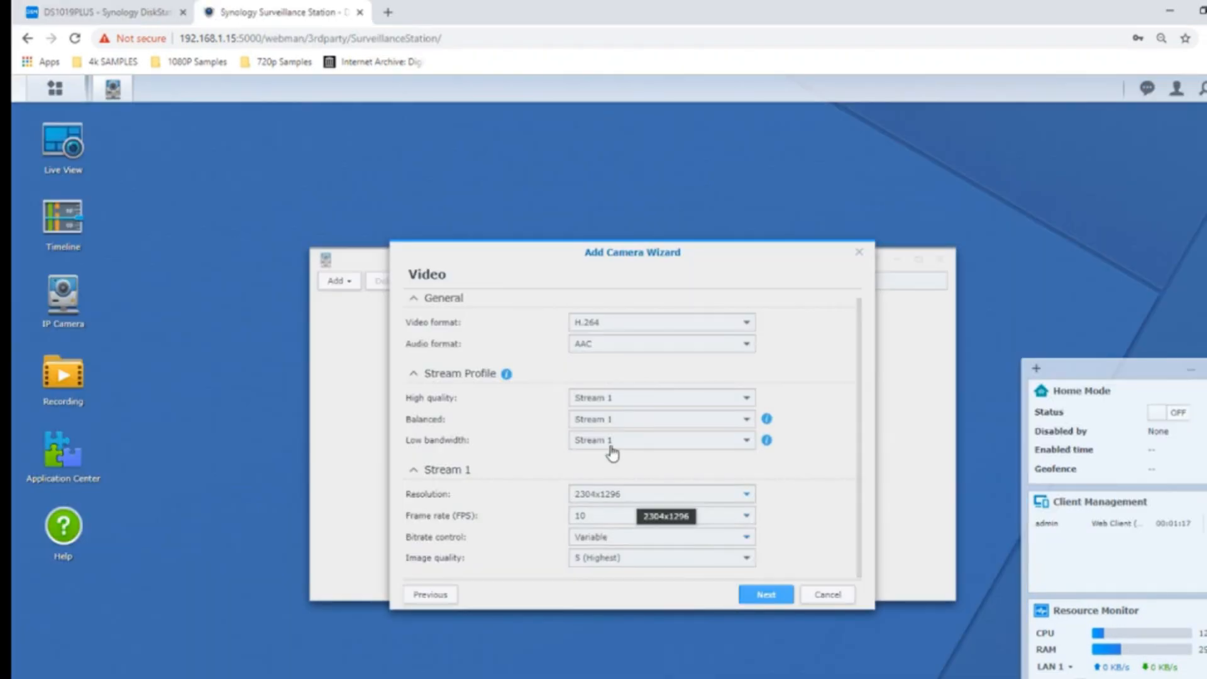
mouse_move(865, 491)
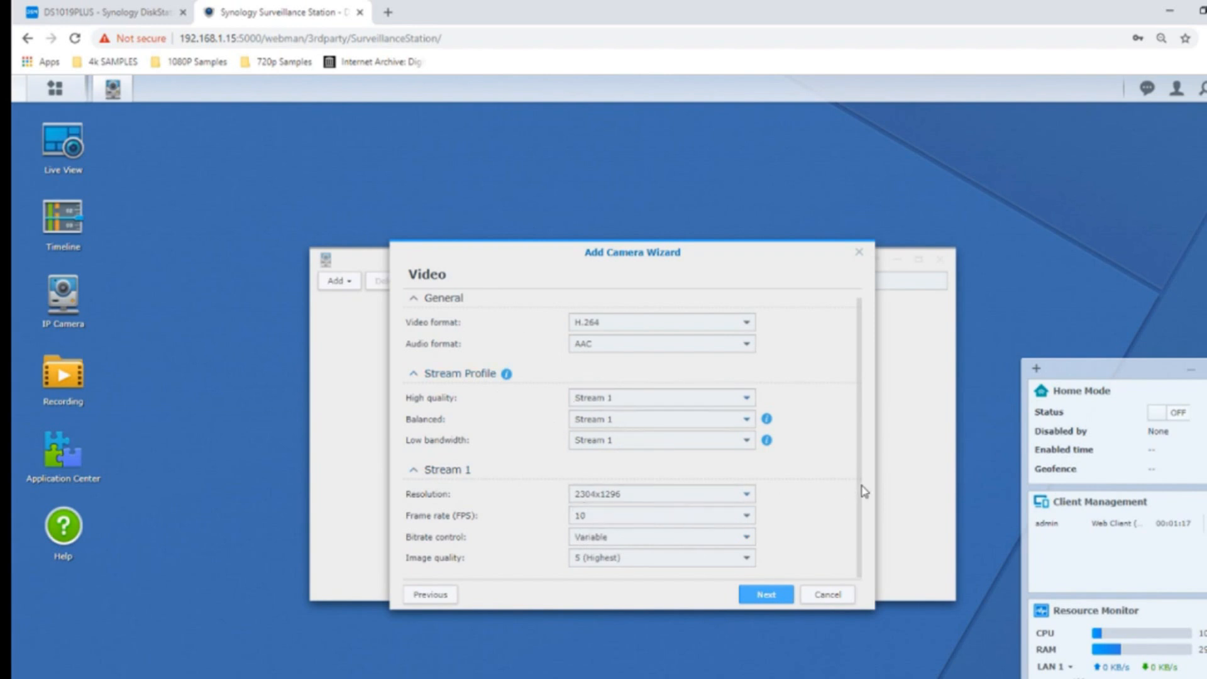
- Review the Add Camera Wizard video page: H.264, AAC, Stream 1, 2304x1296 at 10 FPS
left_click(765, 595)
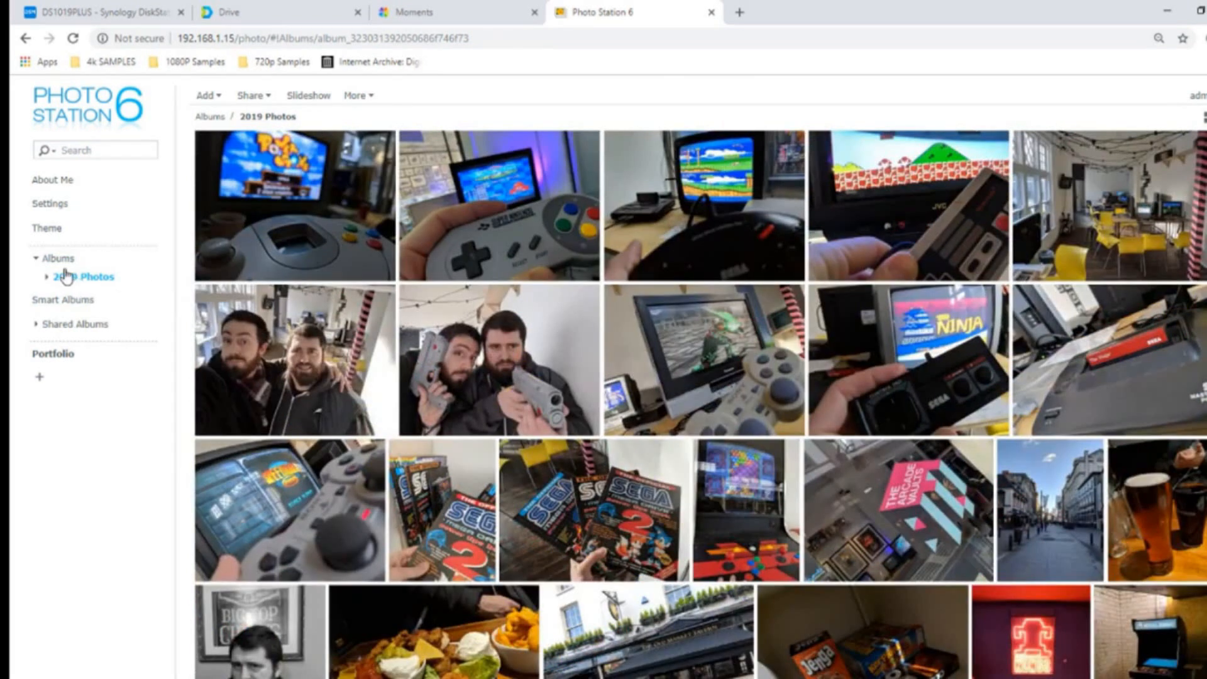
- Scroll through the 2019 Photos album thumbnails of retro gaming and travel shots
scroll("down", 3)
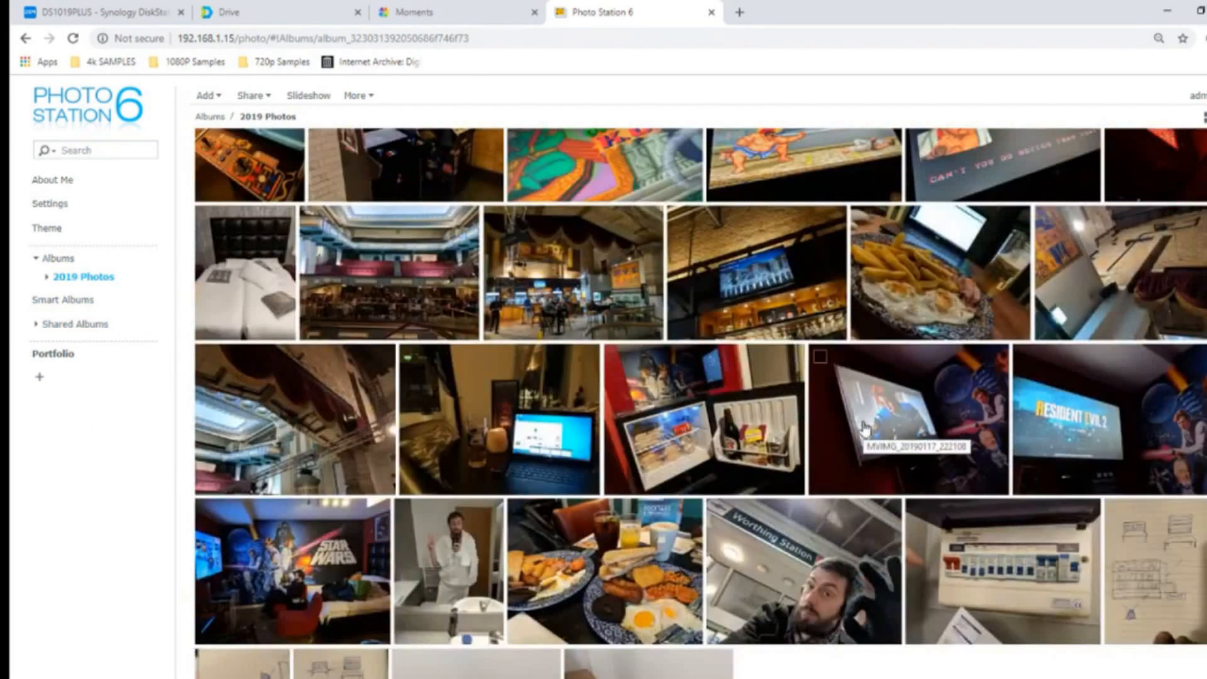
scroll("up", 3)
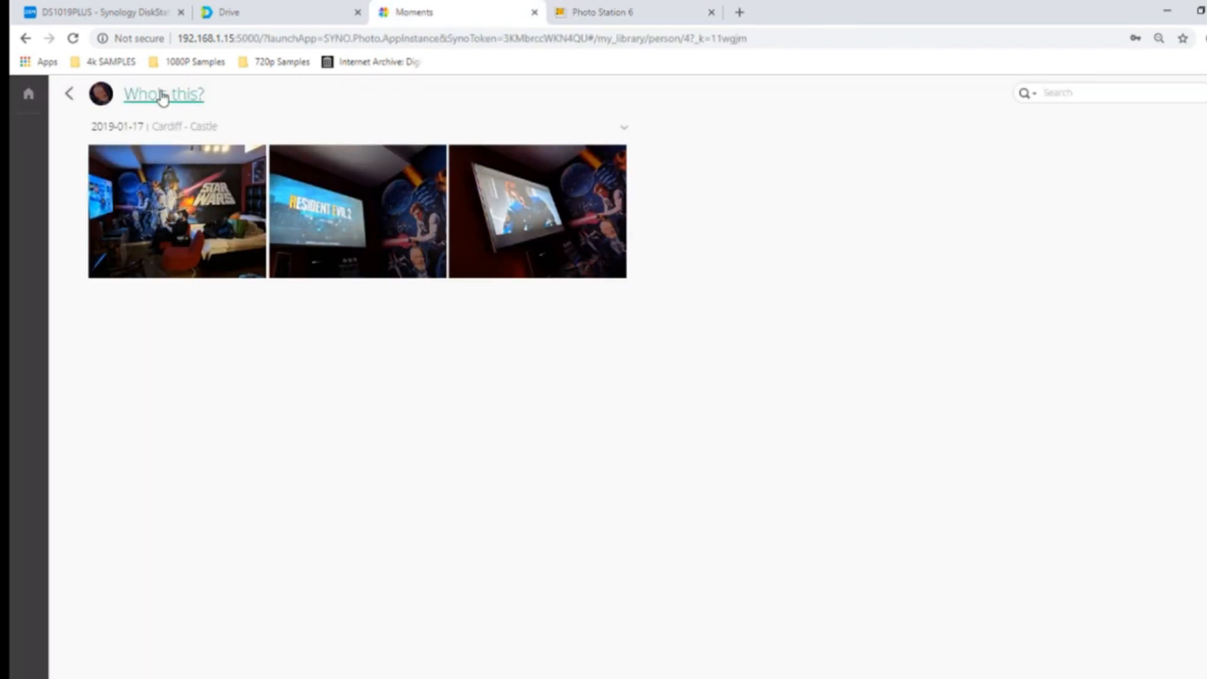
- Go back from the person's Cardiff Castle photos to the People overview of four unnamed faces
left_click(68, 93)
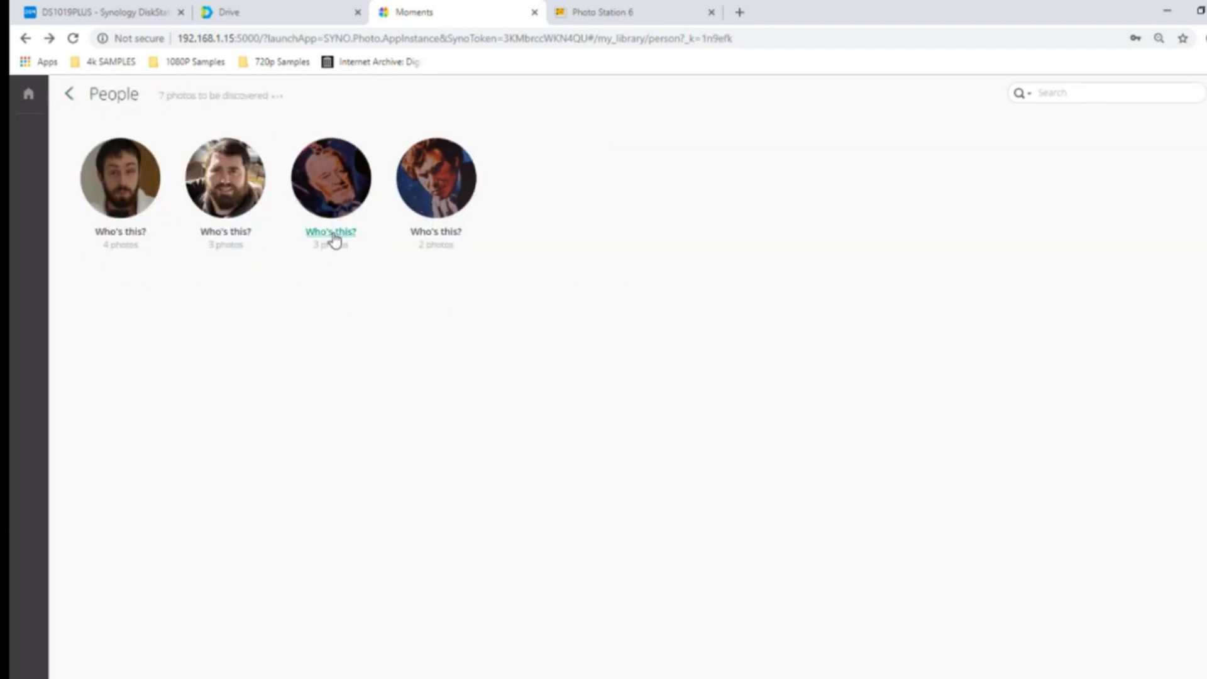